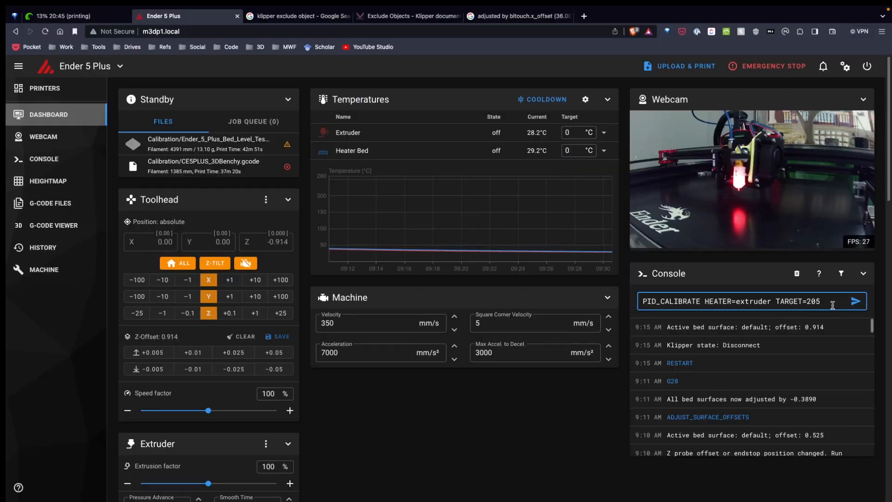
Send PID_CALIBRATE HEATER=extruder TARGET=205 from the console to tune the extruder PID
double_click(750, 301)
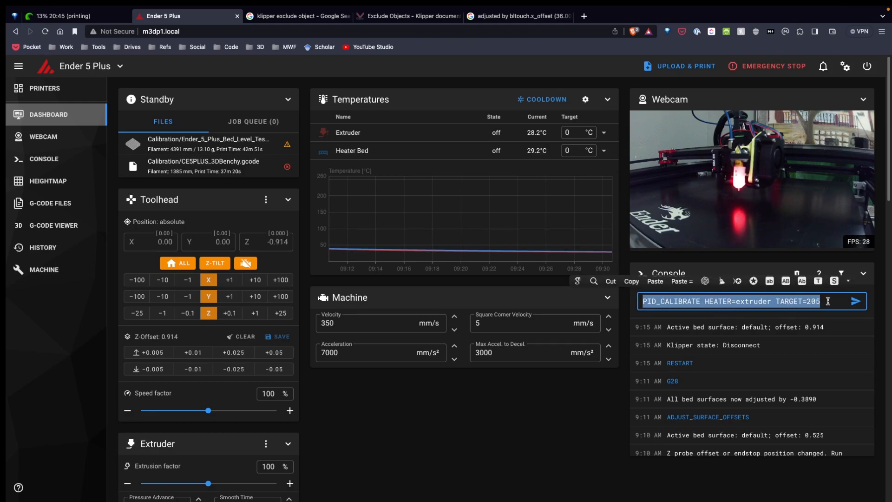
click(827, 301)
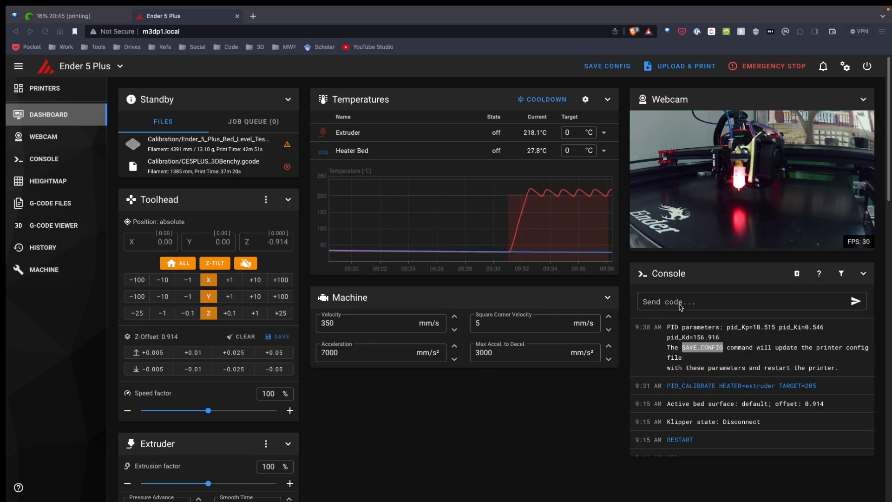
Run SAVE_CONFIG from the console output to store the PID values and restart Klipper
right_click(680, 302)
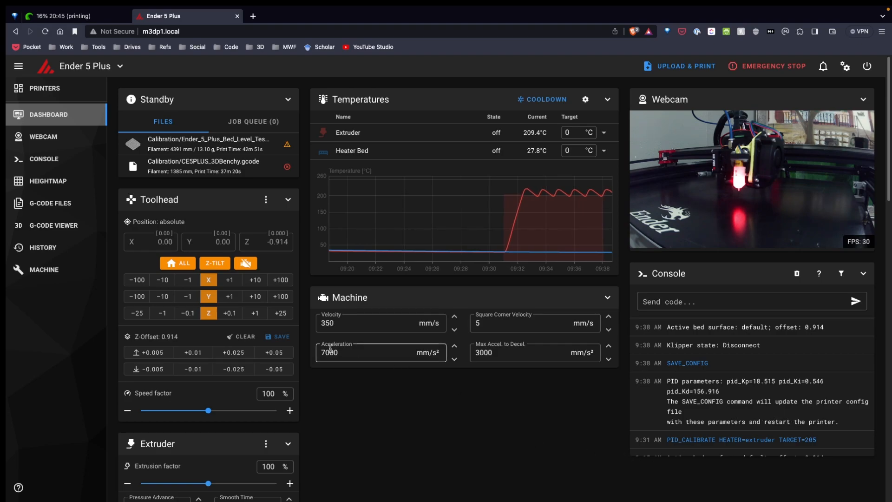
scroll(down, 3)
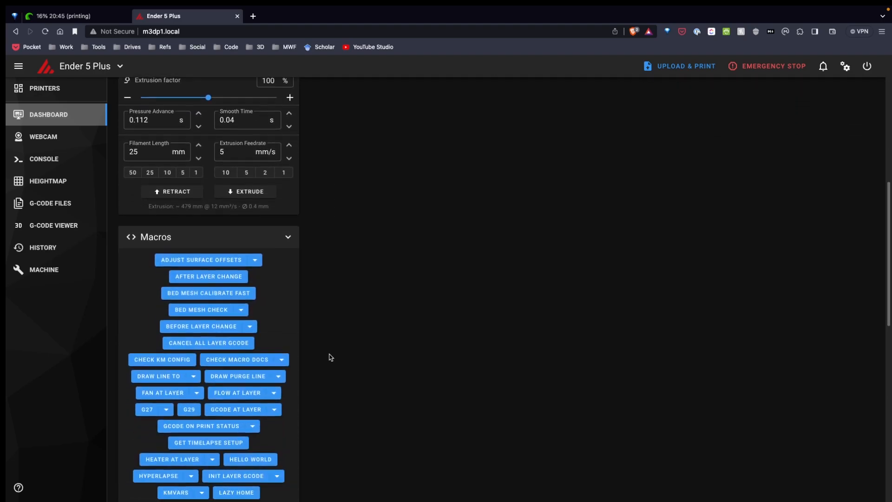
scroll(down, 3)
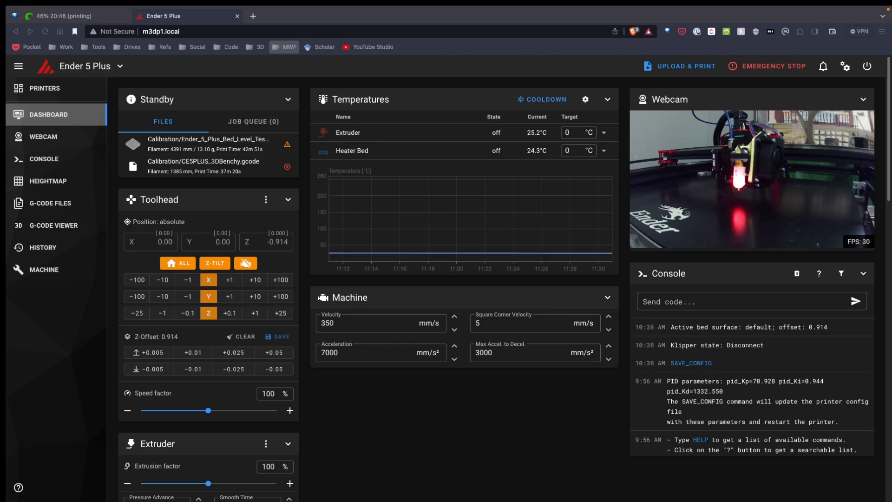
Enter PROBE_CALIBRATE in the console field and home all axes to X180 Y180
click(712, 302)
text(PROBE_CALIBRATE)
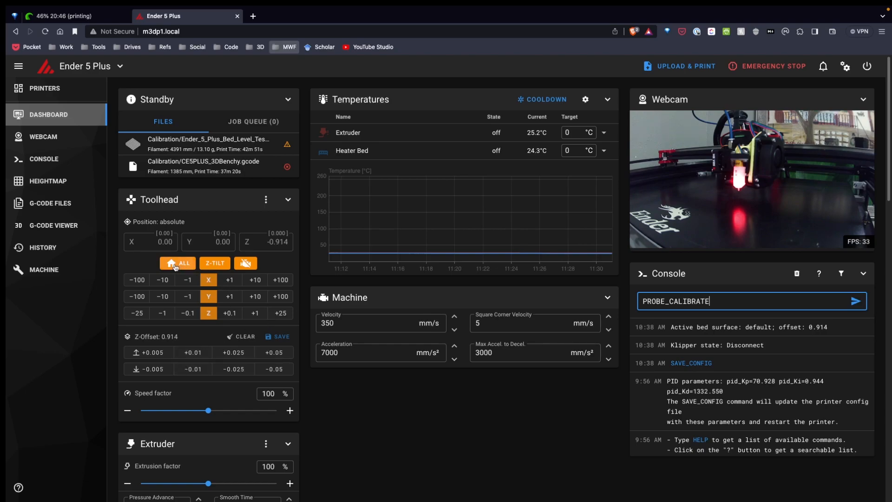
click(177, 263)
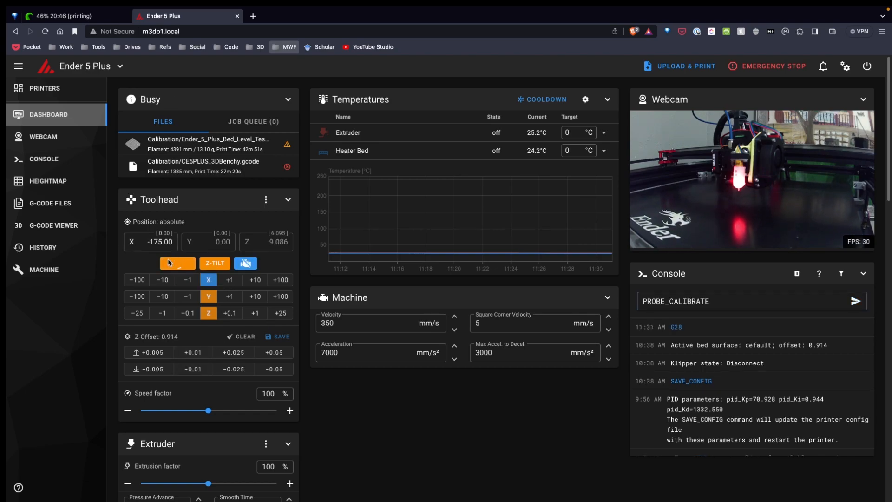
click(177, 263)
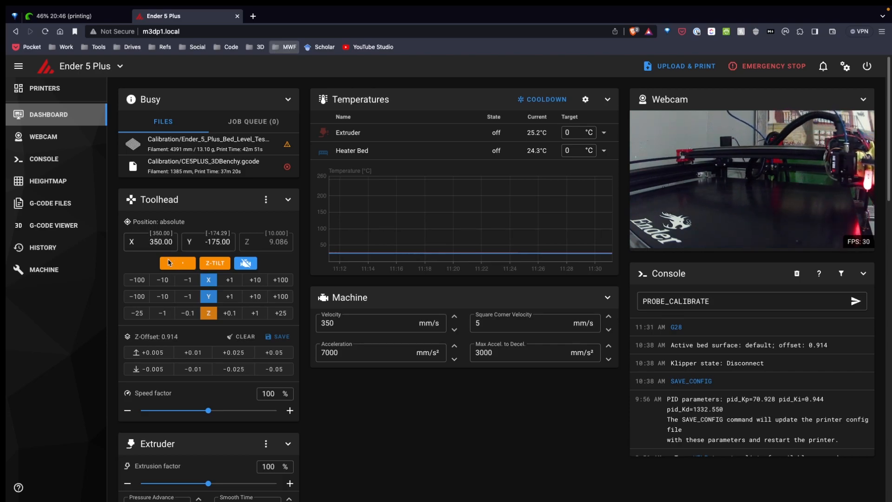
click(177, 263)
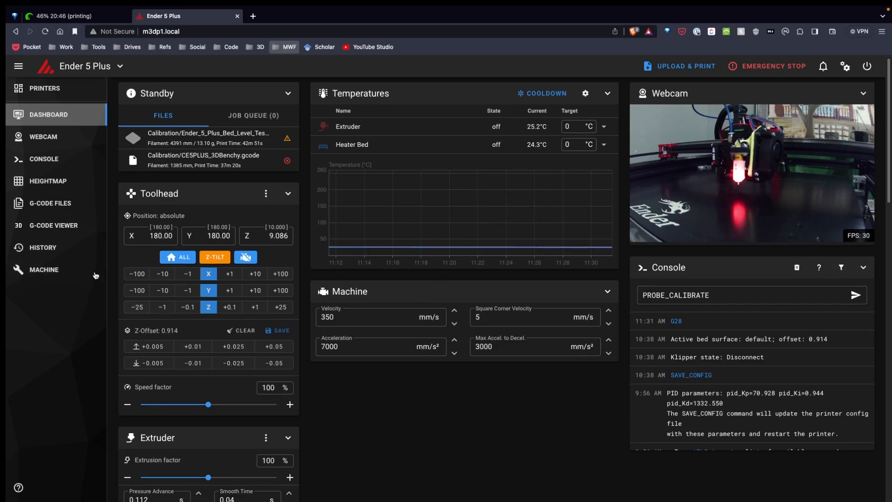
Open printer.cfg and scroll to the [bltouch] section to set z_offset: 4
click(42, 270)
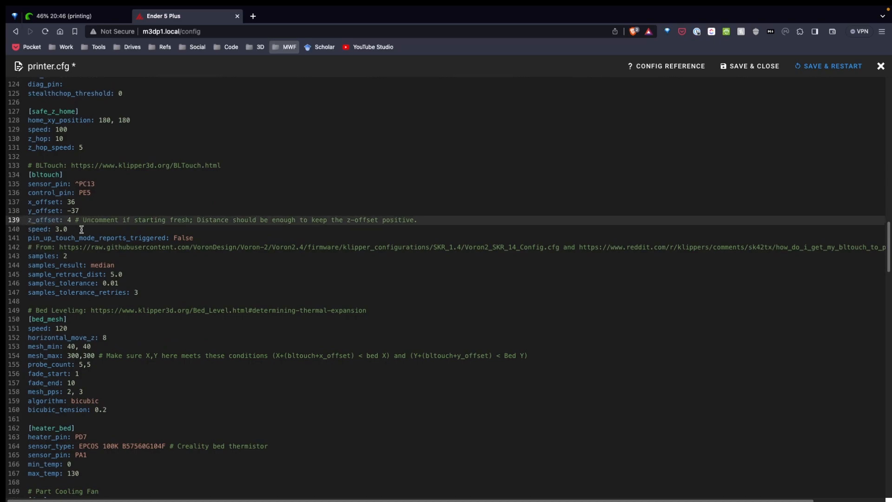
scroll(down, 3)
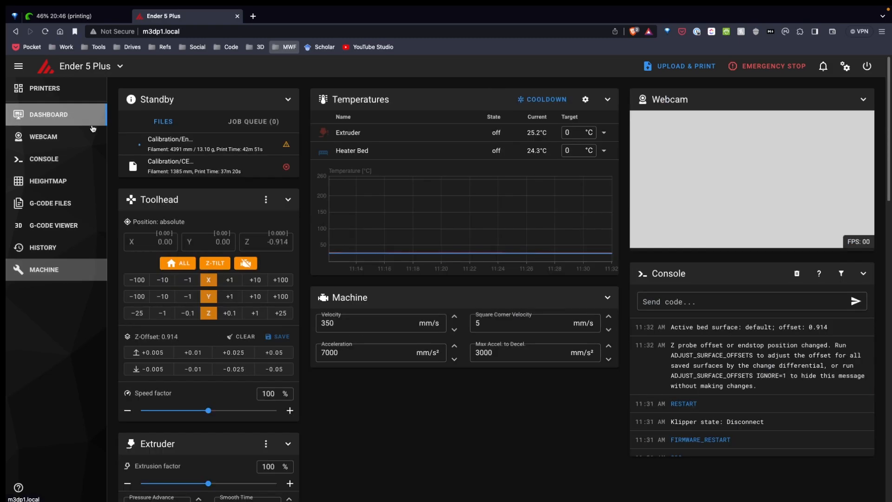
Rehome all axes and send PROBE_CALIBRATE, opening the manual probe at Z 9.006
click(177, 263)
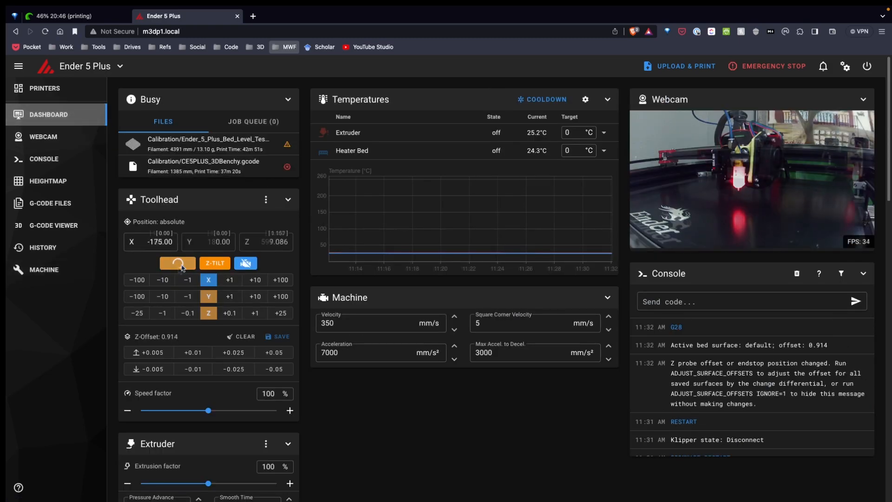
click(178, 263)
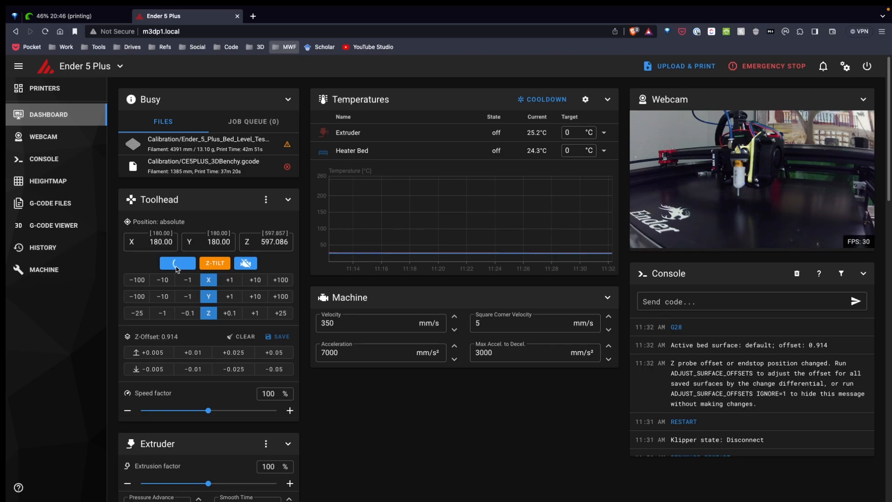
click(178, 263)
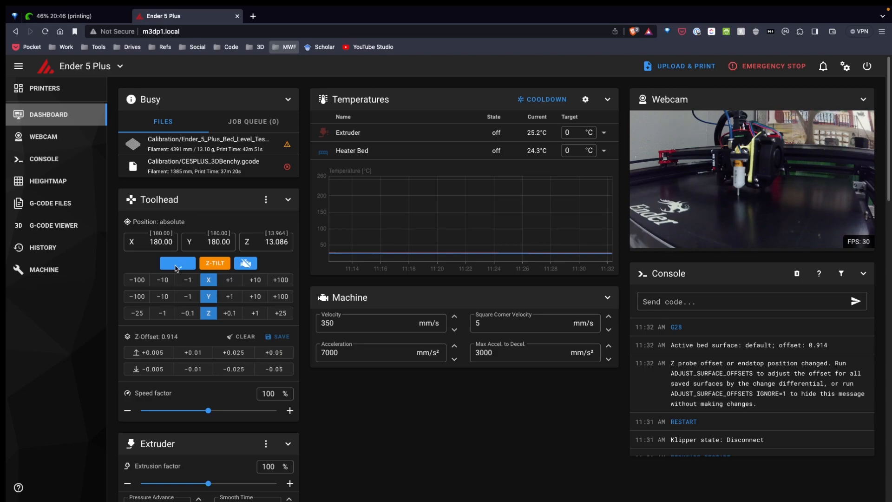
click(177, 263)
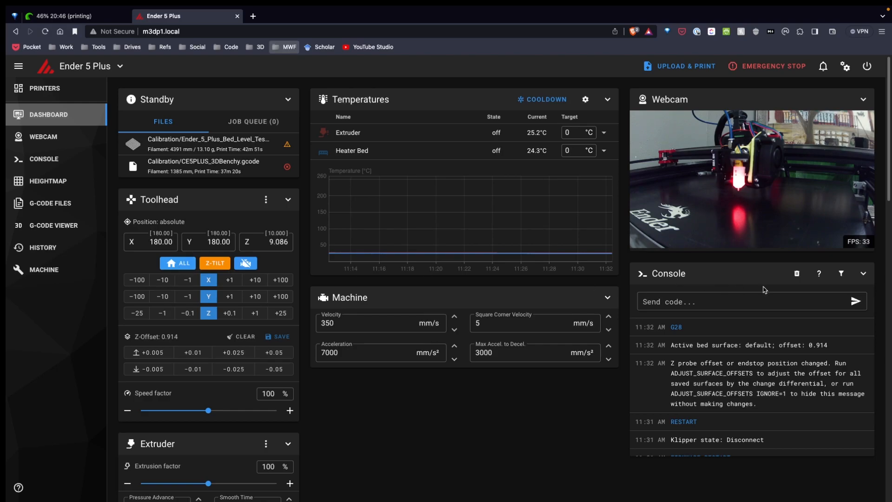
right_click(730, 301)
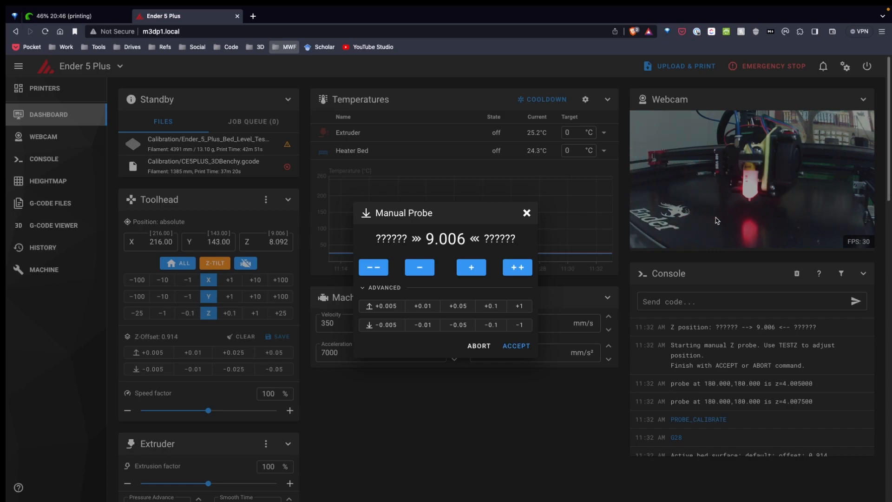
mouse_move(508, 322)
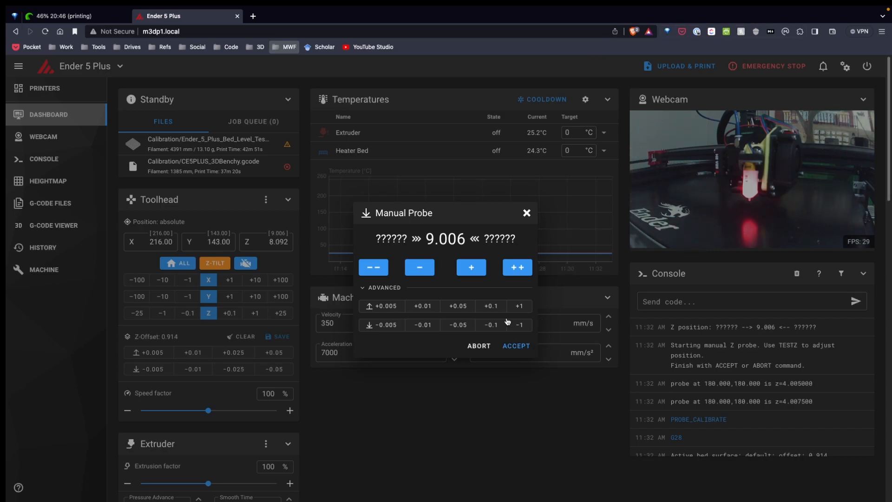
Lower the nozzle in 1 mm steps from Z 9.006 to about 2 mm
click(520, 325)
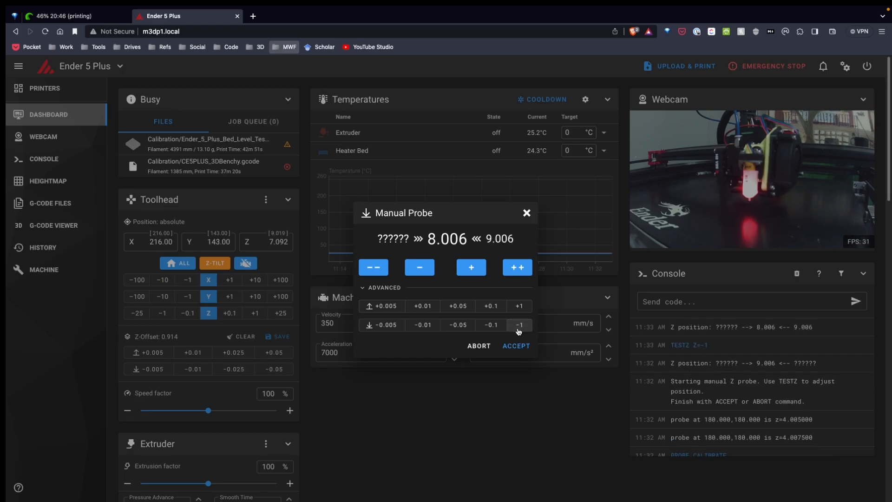
click(519, 325)
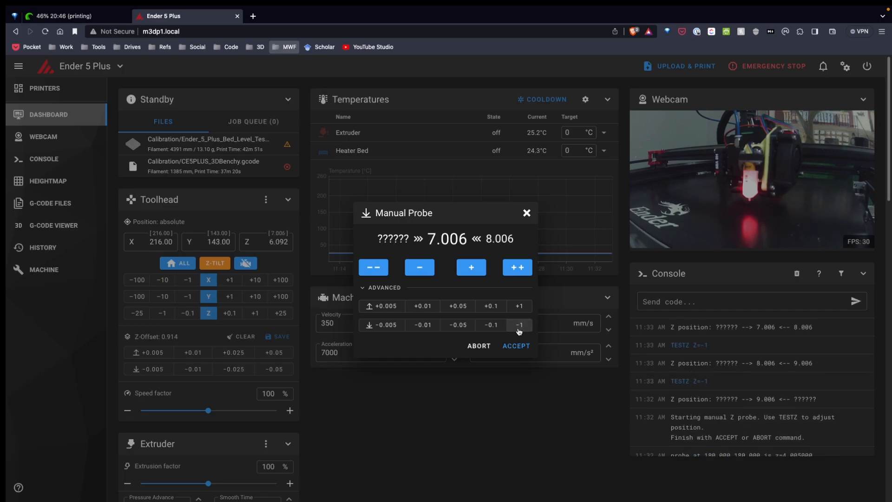
click(519, 325)
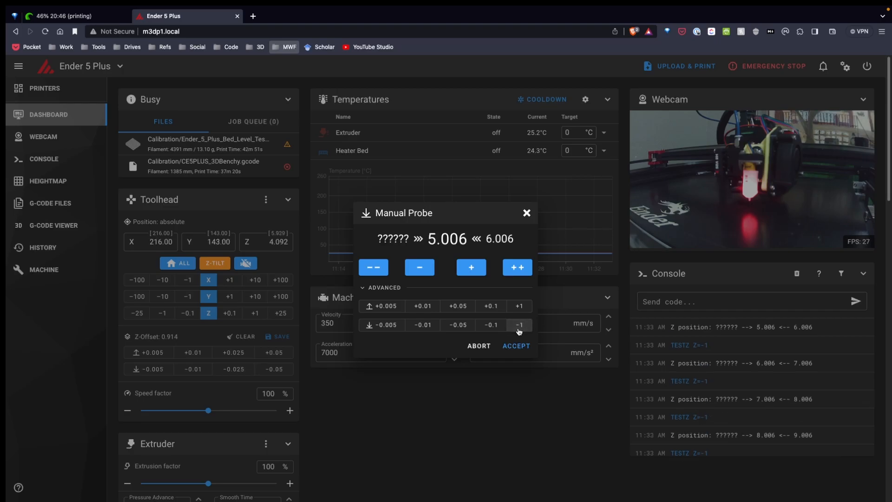
click(520, 324)
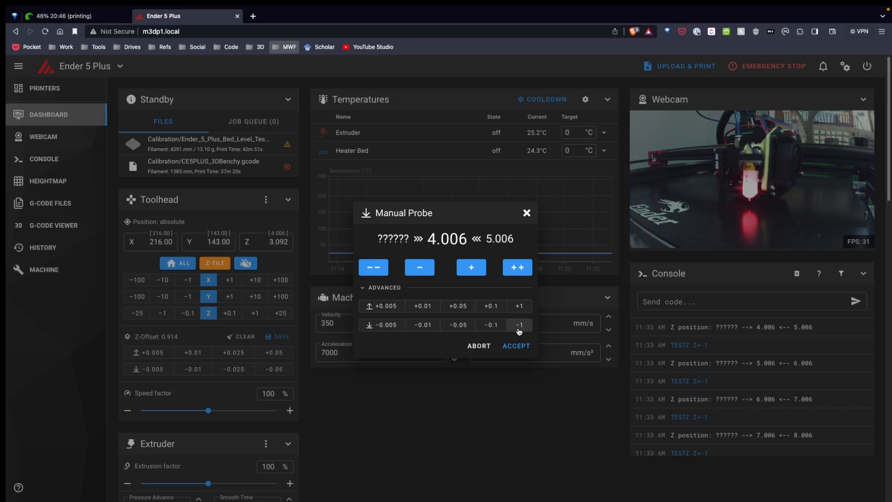
click(520, 325)
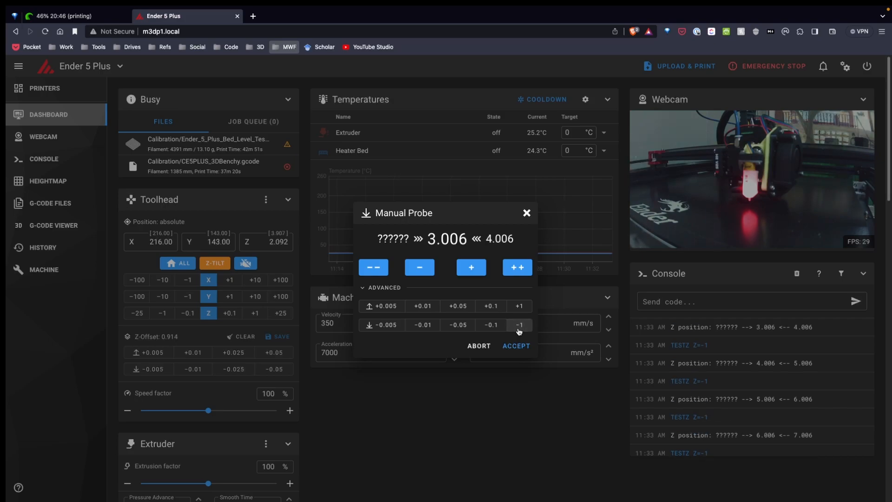
click(520, 324)
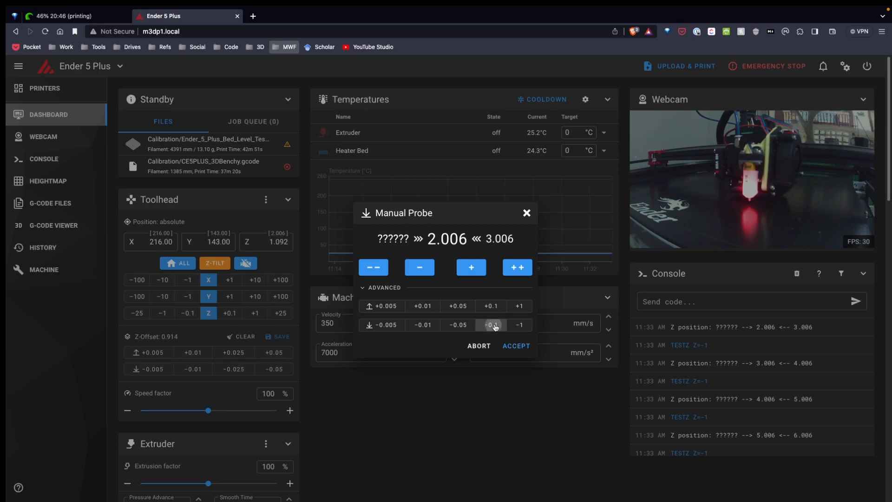
Fine-tune with -0.1, -0.005 and -0.01 steps to Z 1.486 and accept
click(491, 324)
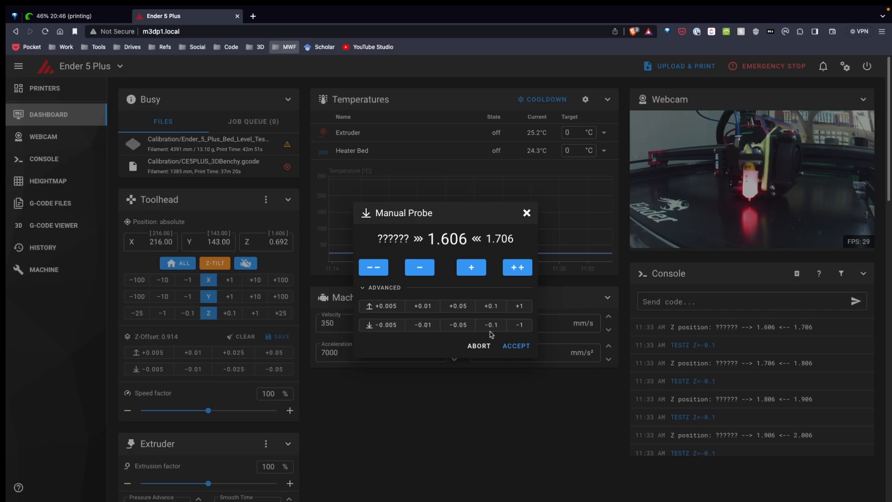
click(490, 325)
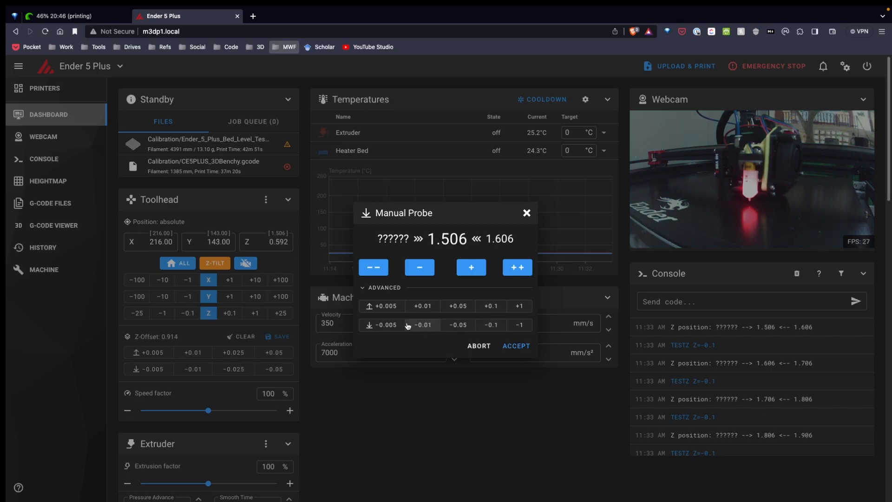
click(386, 324)
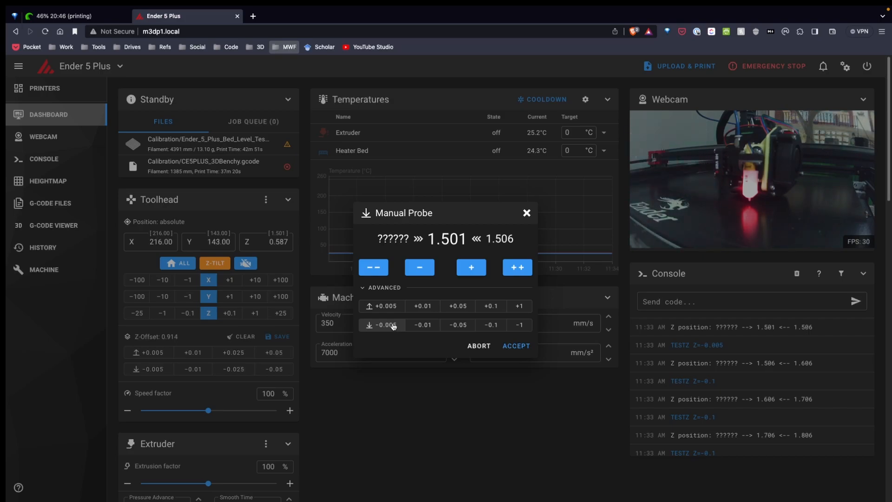
click(382, 325)
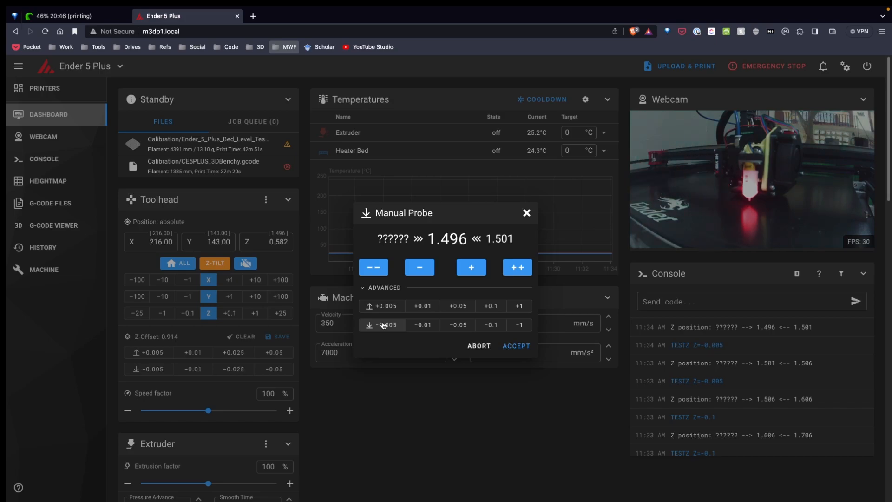
click(423, 325)
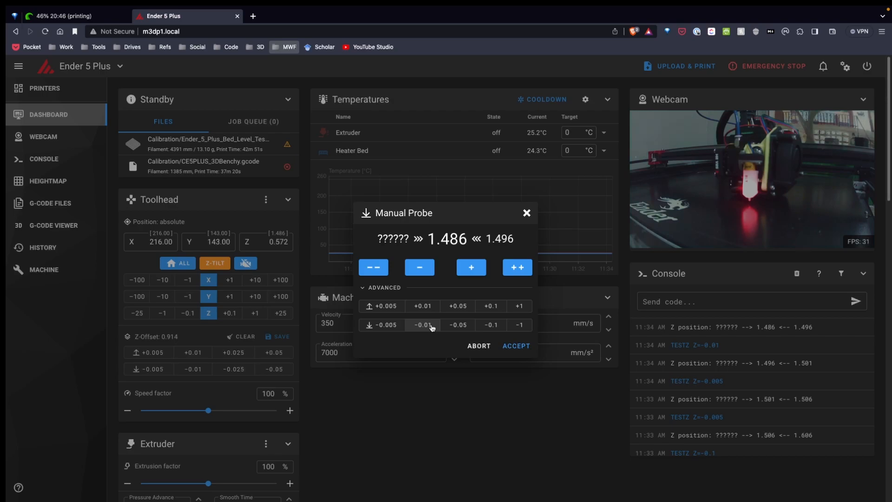
mouse_move(431, 308)
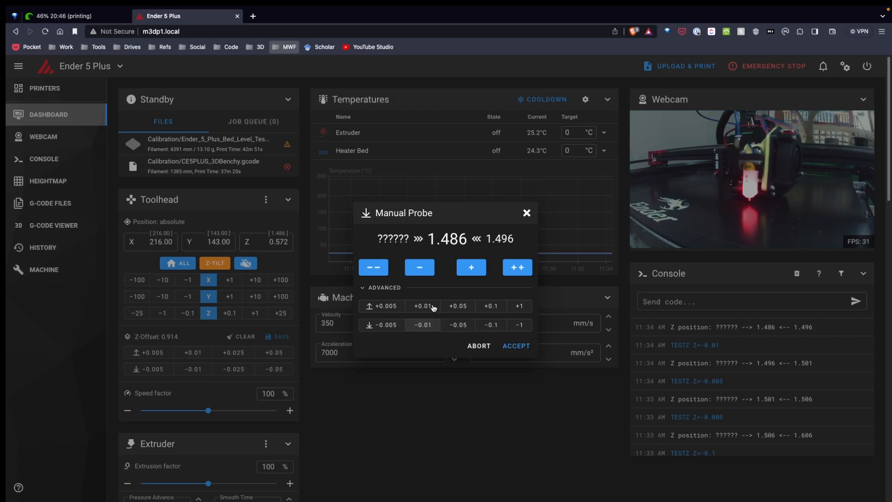
click(516, 346)
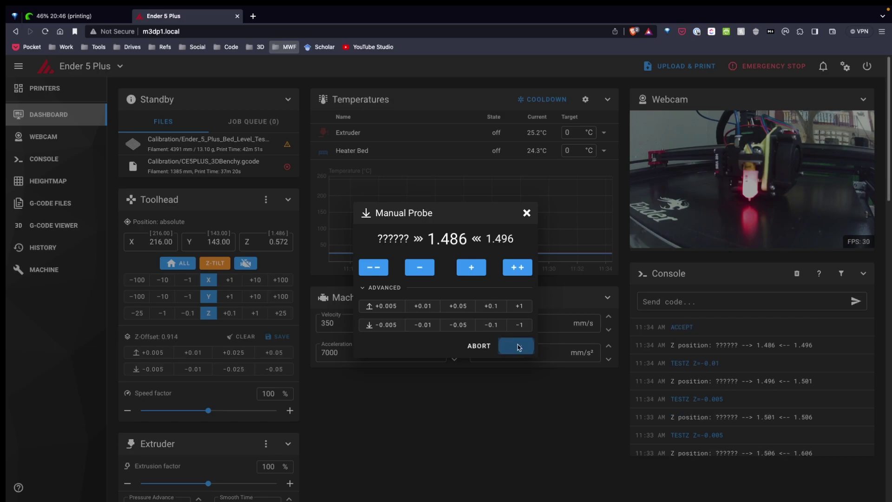
Save the new BLTouch z_offset of 2.520 to the config and restart Klipper
click(516, 346)
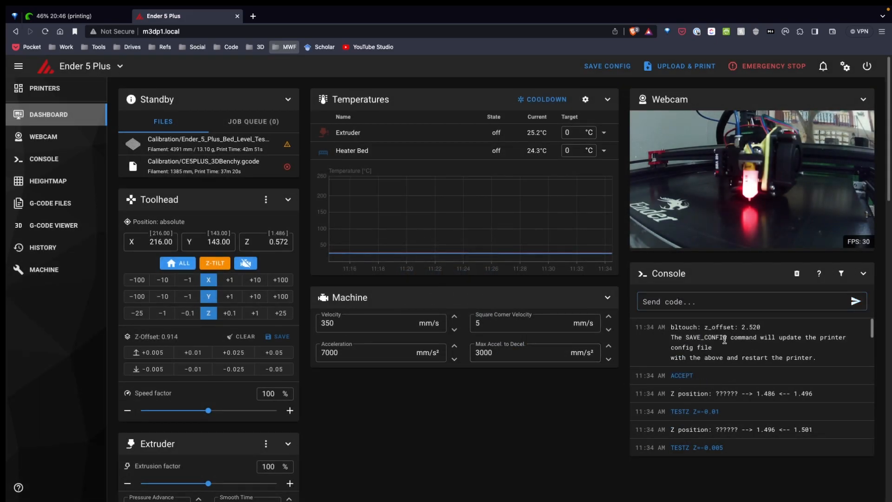
double_click(717, 337)
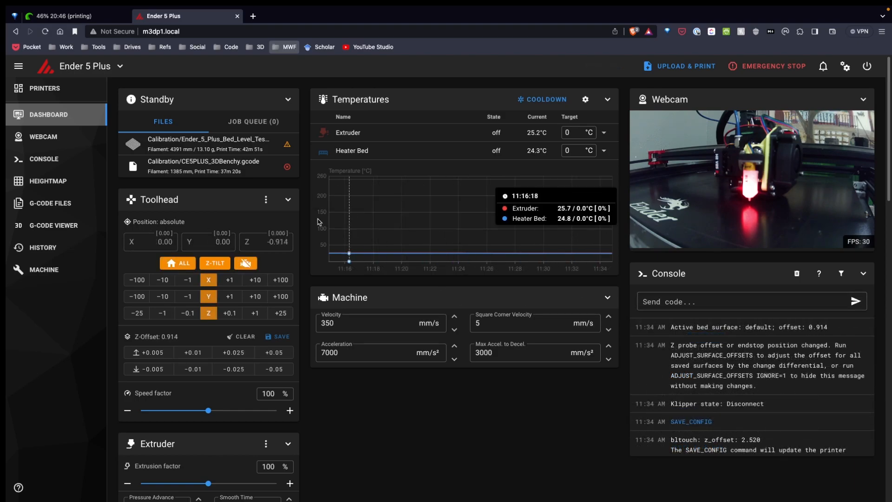
mouse_move(69, 286)
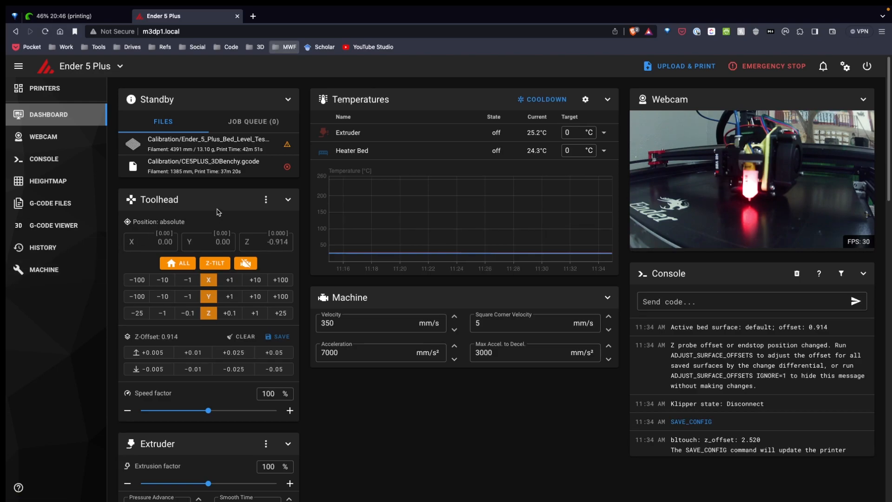
mouse_move(208, 219)
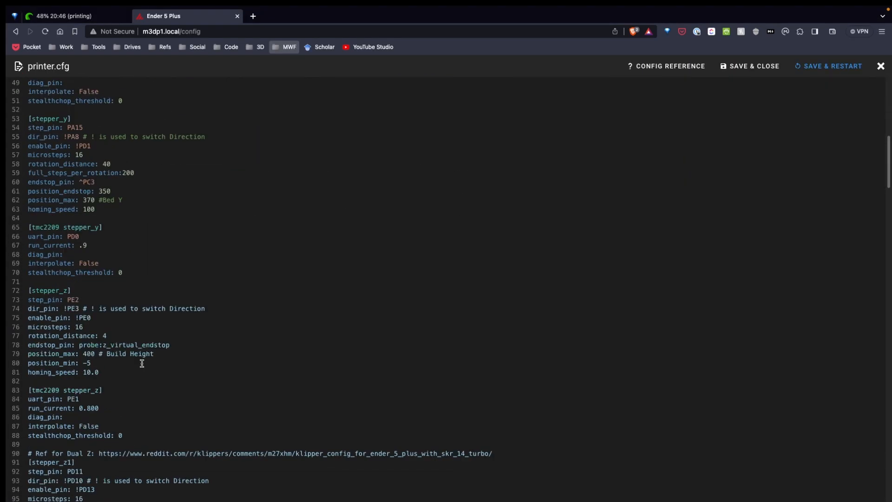
Scroll printer.cfg down to the bed_screws and screws_tilt_adjust sections
scroll(down, 3)
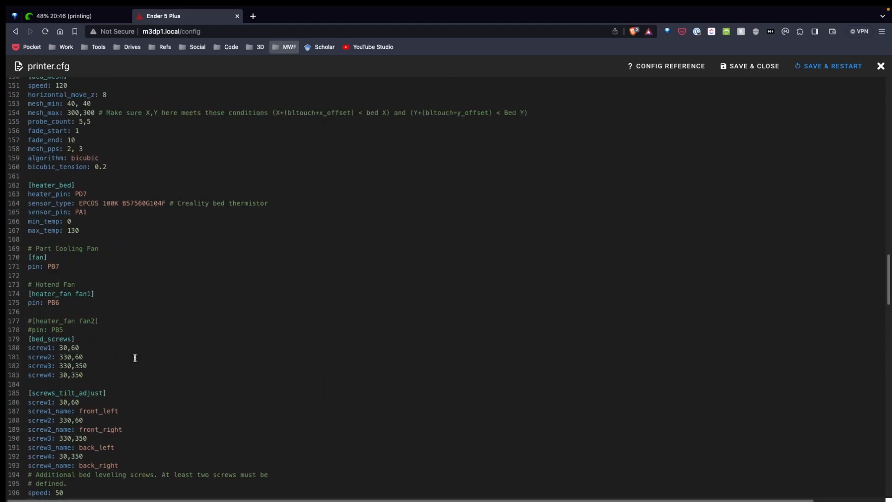
scroll(down, 3)
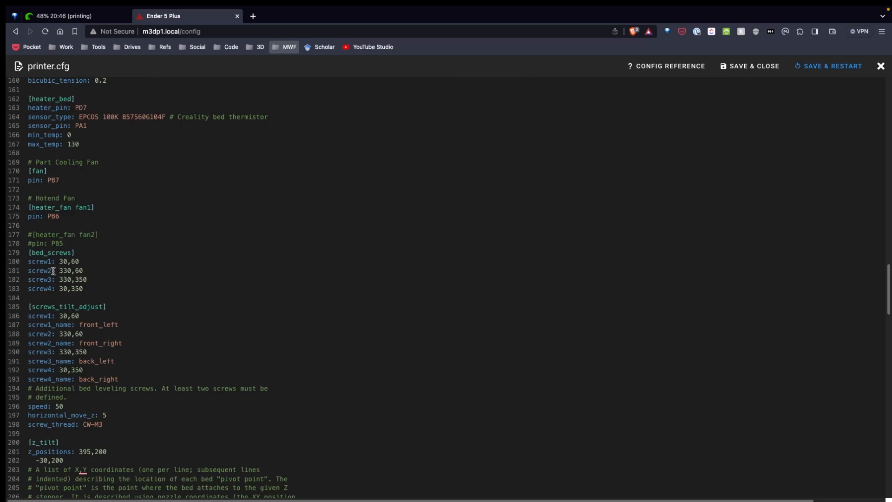
mouse_move(55, 297)
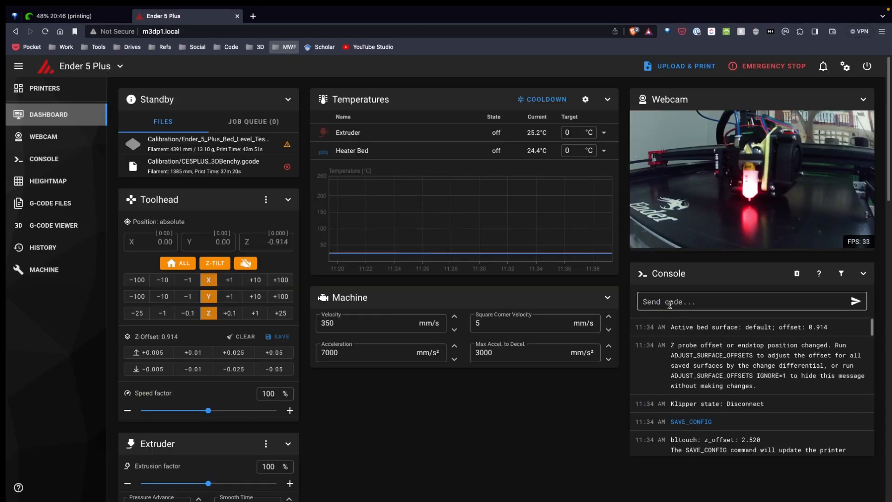
Send BED_SCREWS_ADJUST from the console, moving the nozzle to screw 30,60
text(BED_SCREWS_ADJUST)
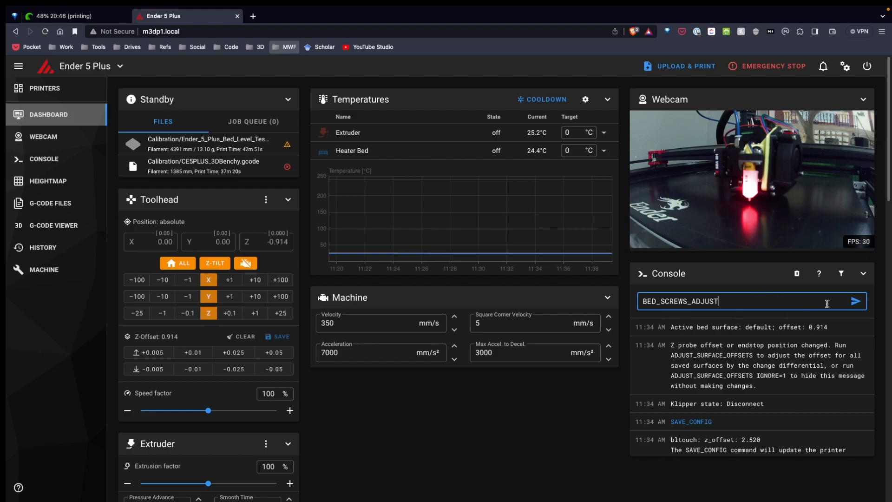
key(Enter)
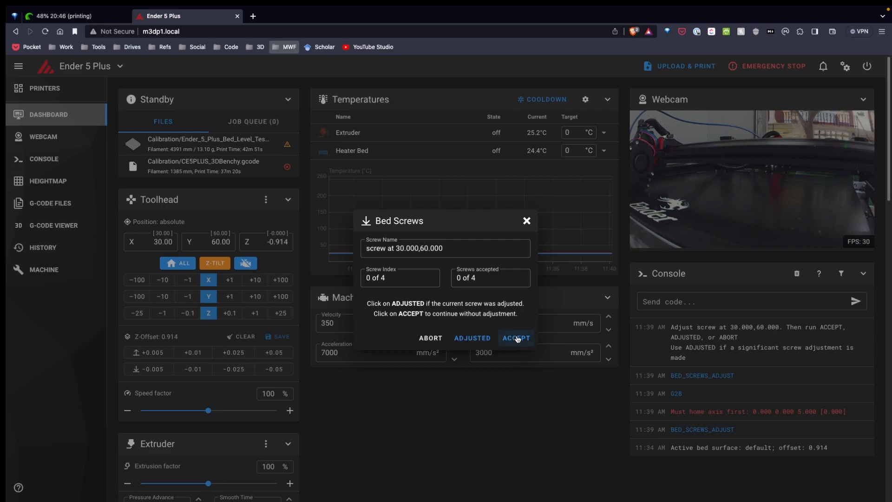
Accept screw 30,60, then mark screws 330,60, 330,350 and 30,350 as adjusted
click(517, 338)
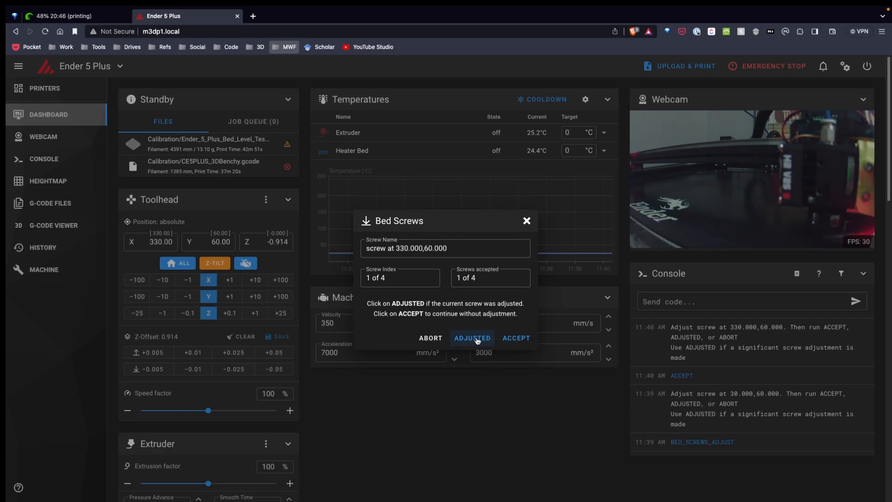
click(472, 338)
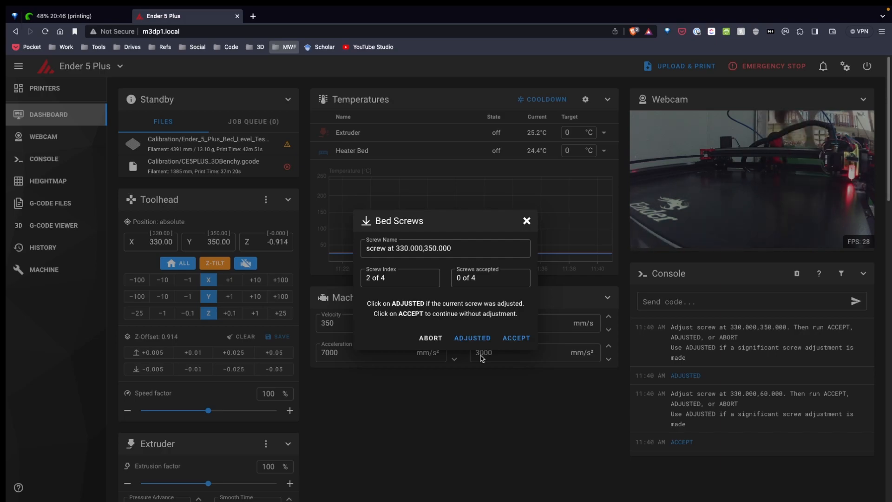
click(472, 338)
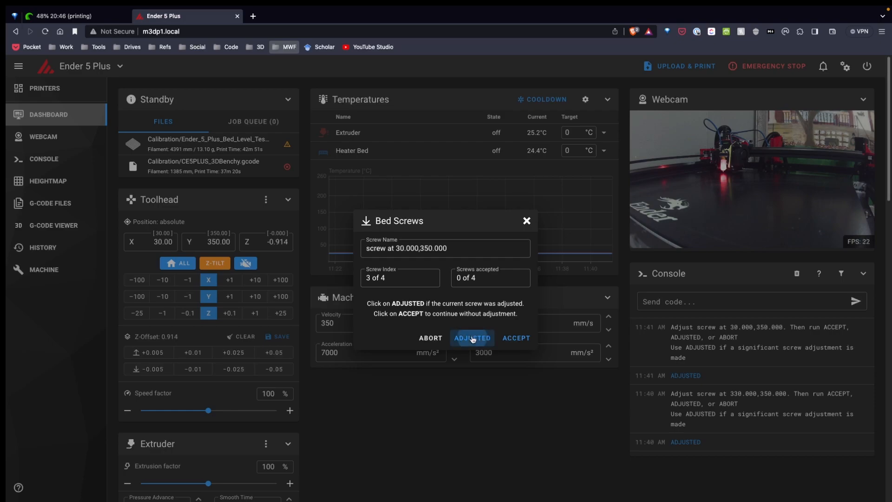
click(472, 338)
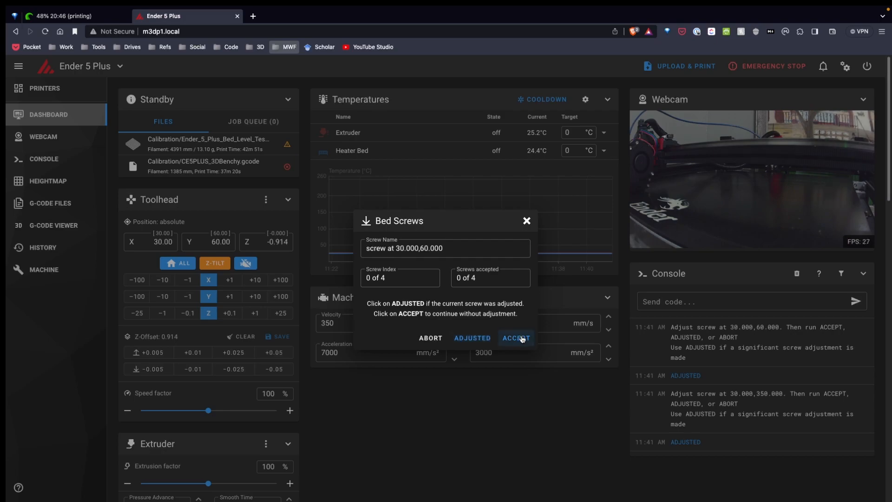
Accept each bed screw on the second BED_SCREWS_ADJUST pass until the routine completes
click(516, 338)
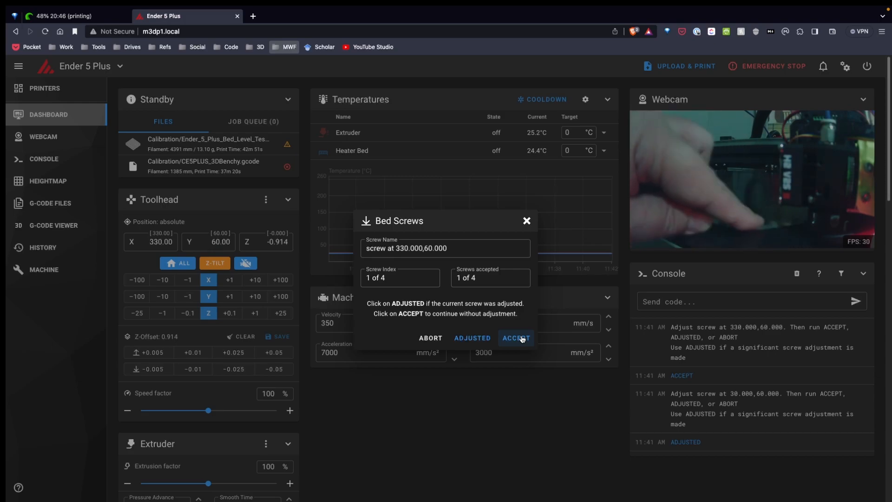
click(516, 338)
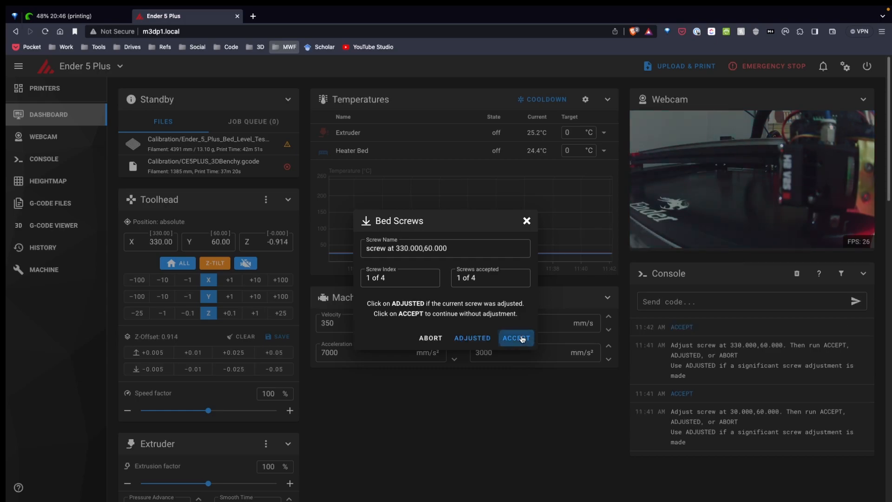
click(517, 337)
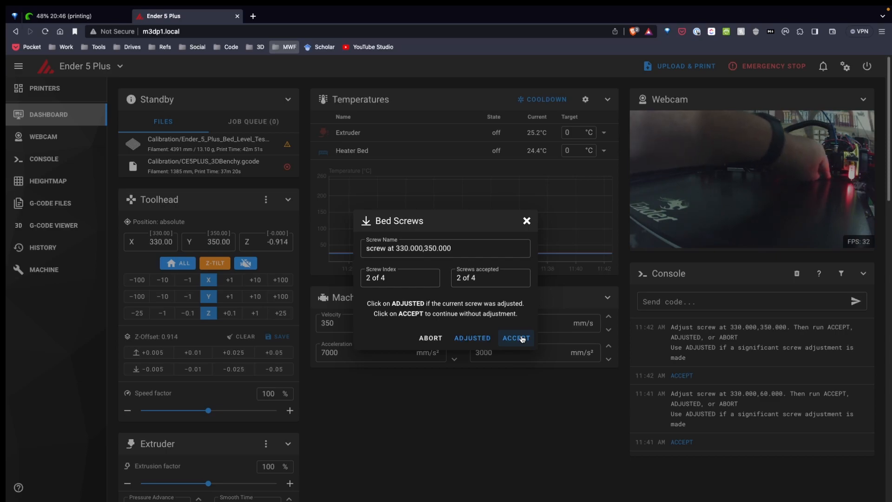
click(516, 338)
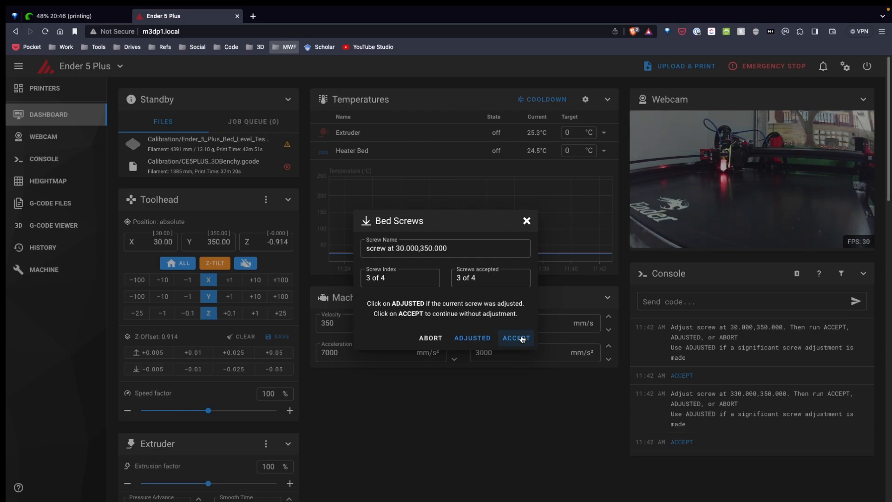
click(516, 338)
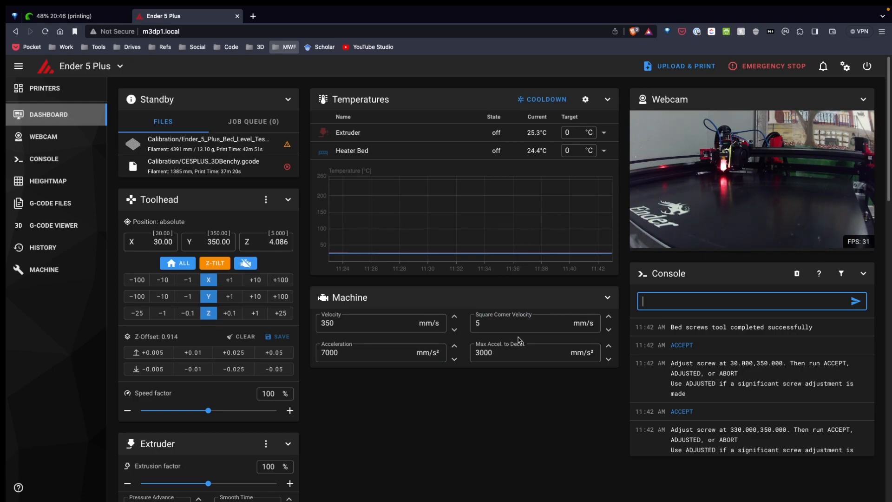
mouse_move(571, 255)
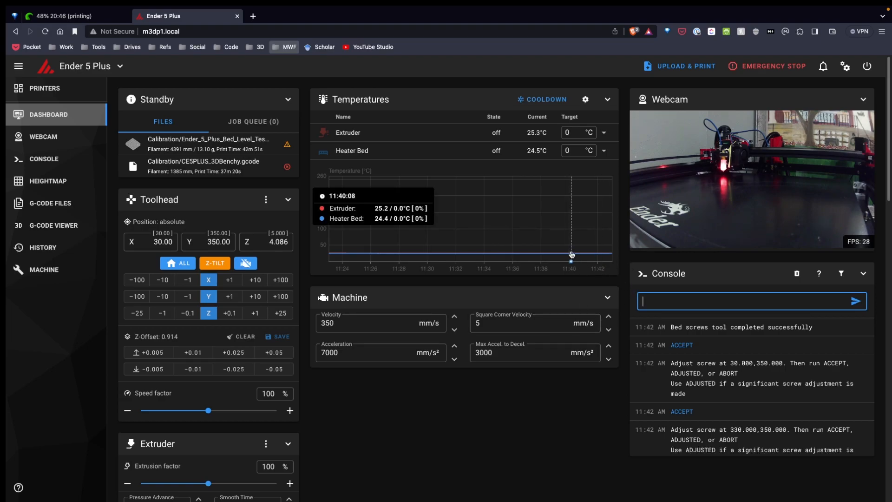
mouse_move(493, 228)
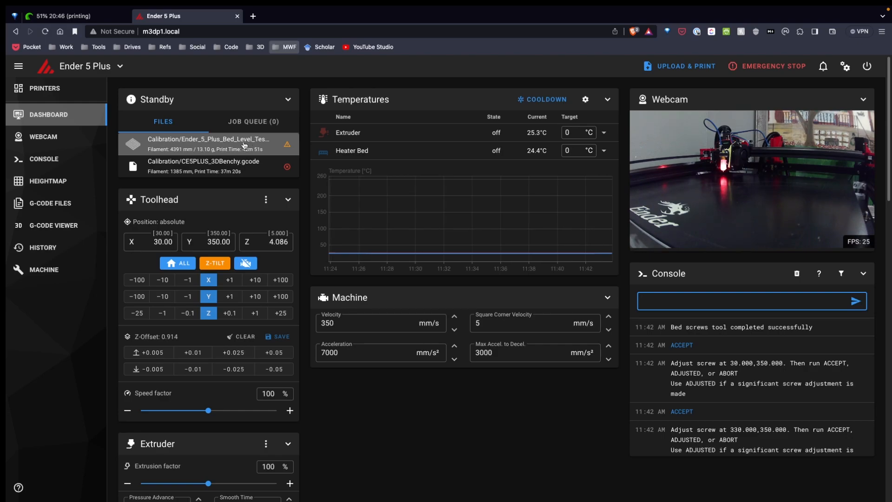
Print the Bed_Level_Test gcode, then bring up the Klipper Calibrations spreadsheet
click(211, 144)
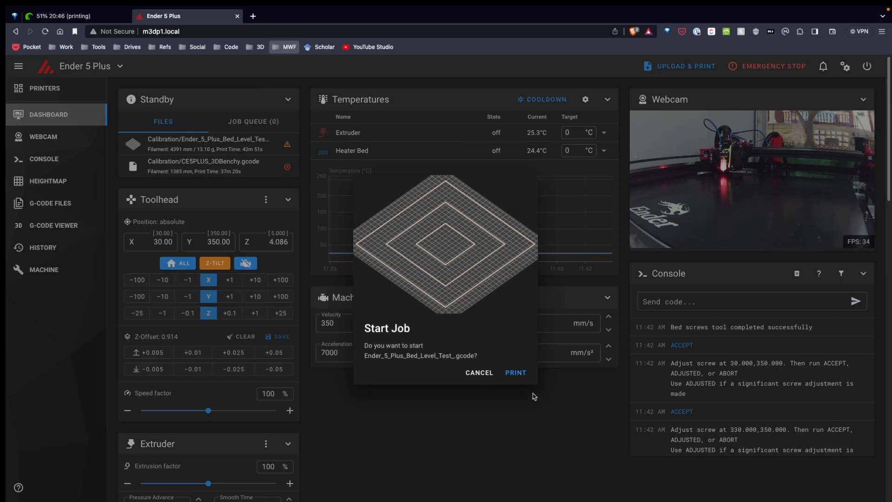
click(516, 373)
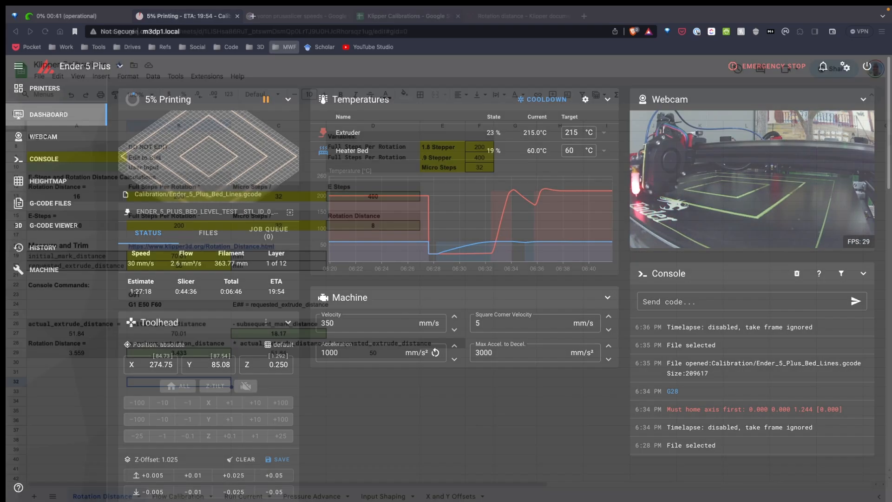
click(407, 15)
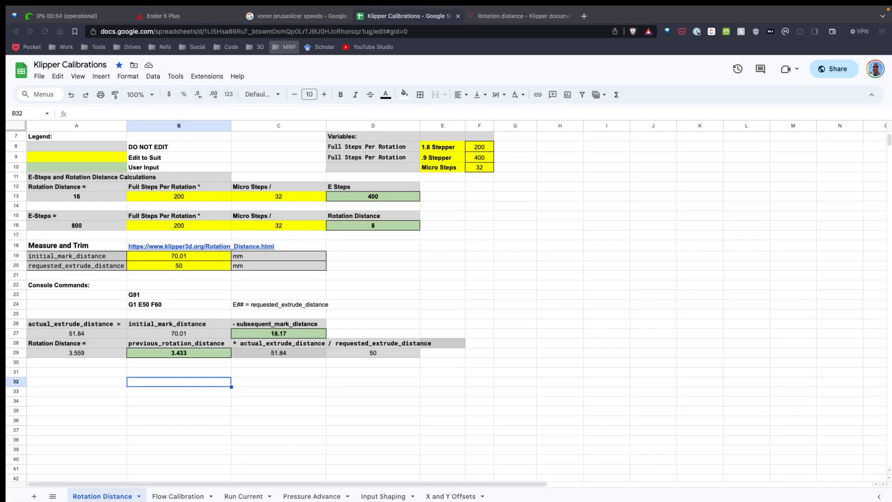